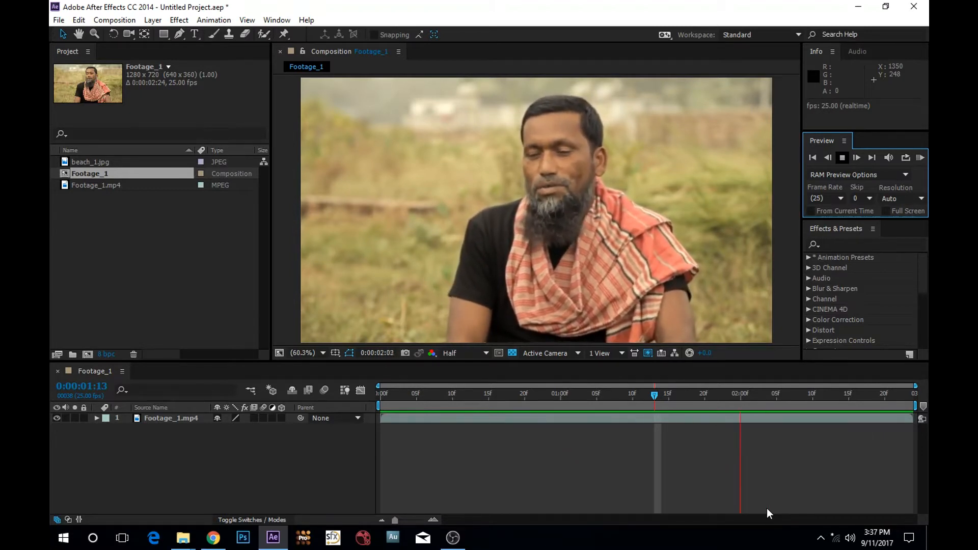
Play back the interview footage, then view the beach_1.jpg sunset photo in its own footage viewer
click(560, 393)
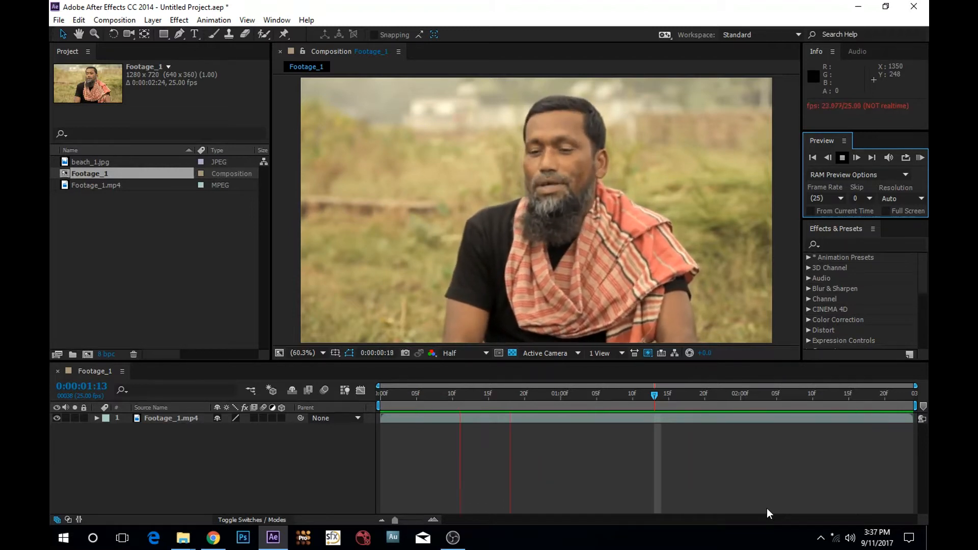
click(857, 157)
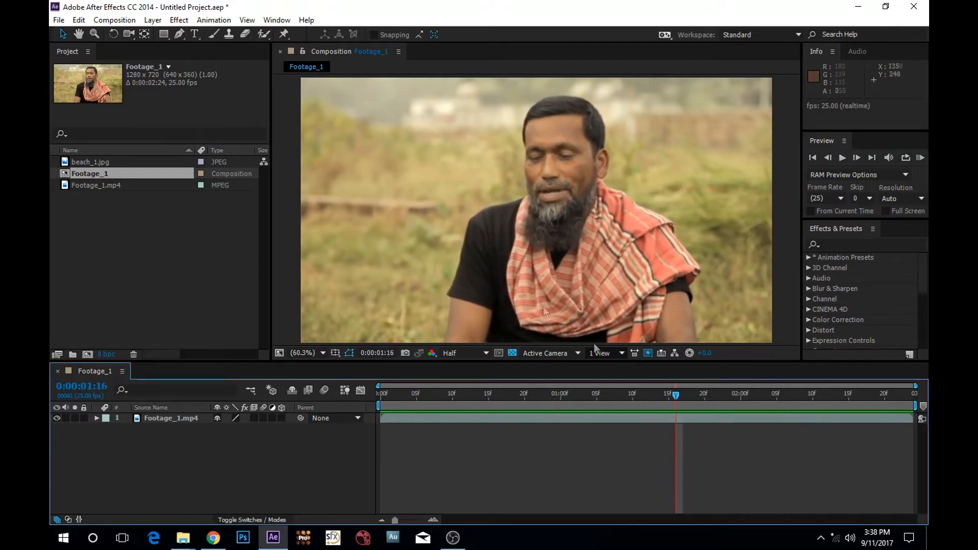
mouse_move(683, 333)
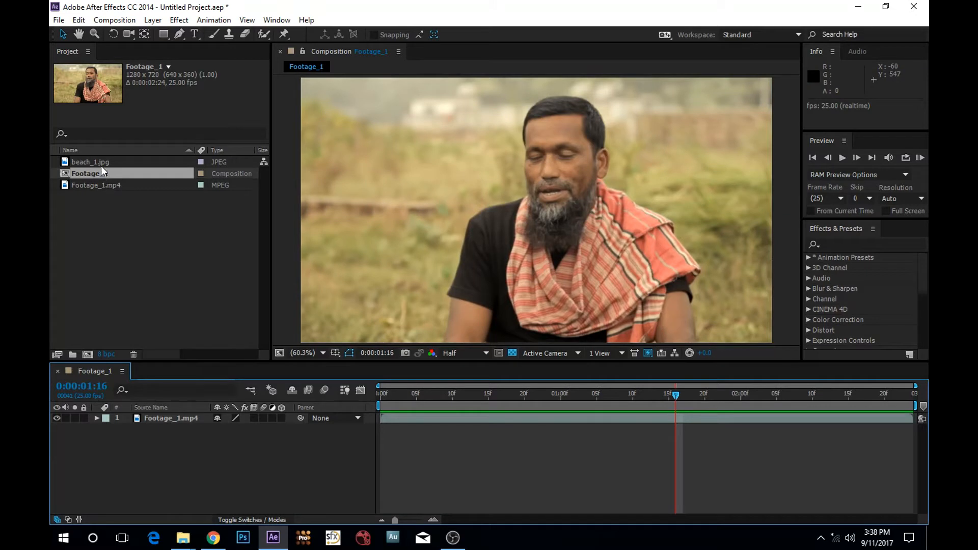
double_click(90, 161)
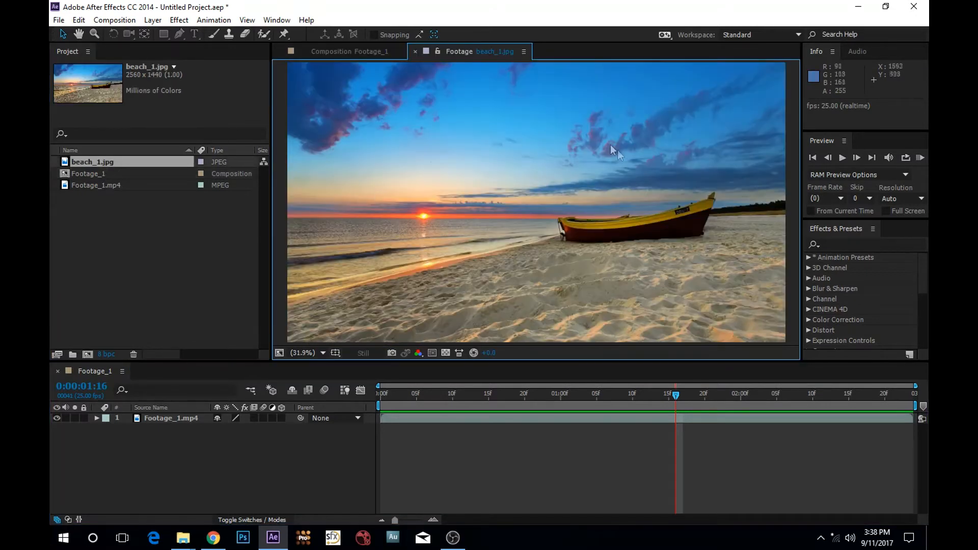
mouse_move(514, 94)
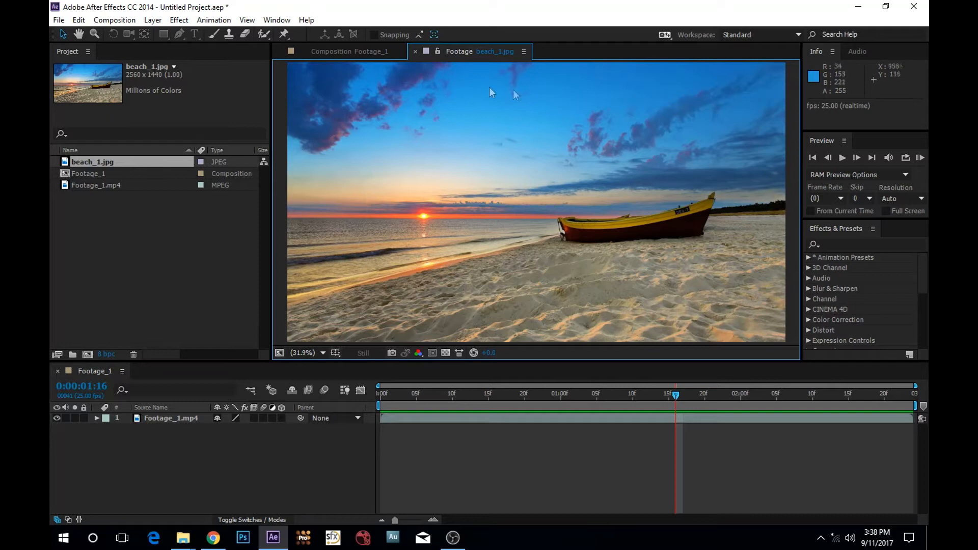
mouse_move(551, 148)
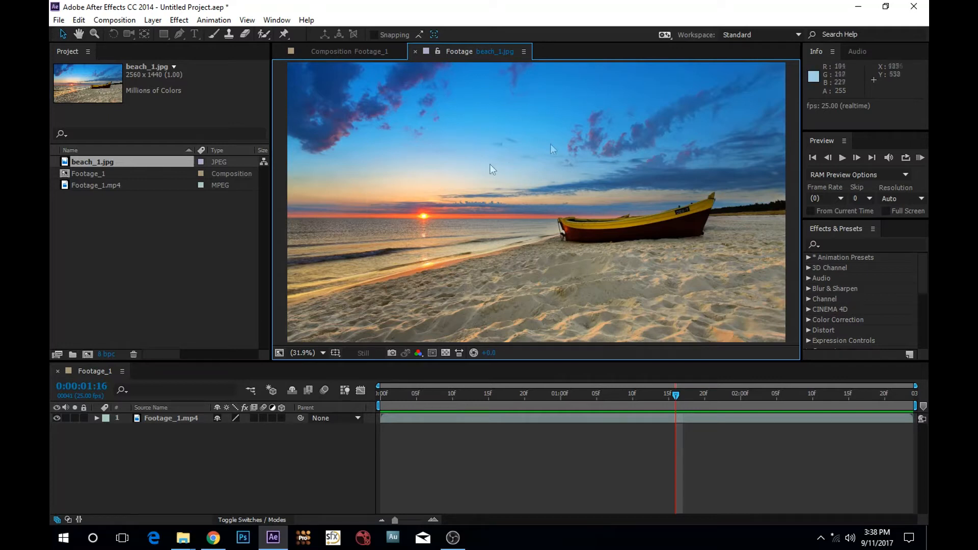
mouse_move(145, 348)
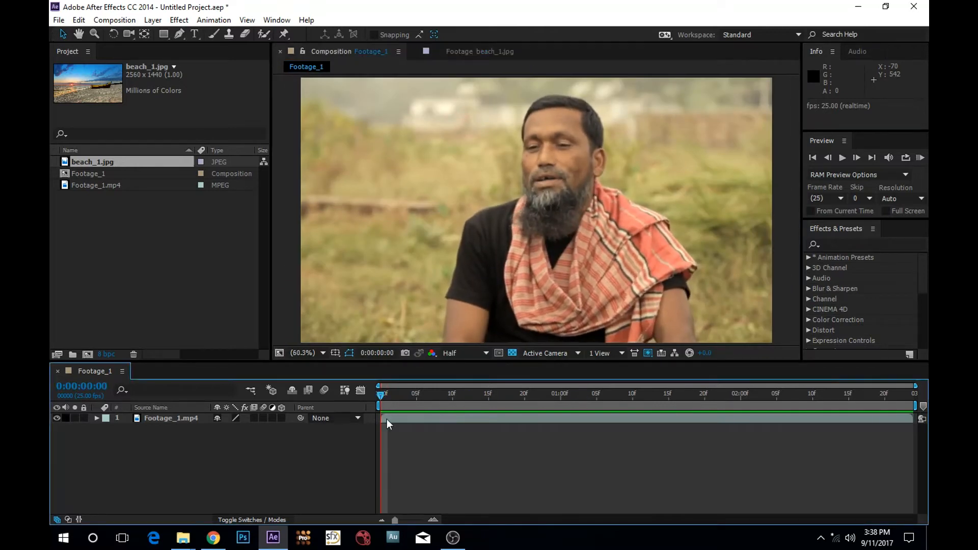
Start Mask 1 on Footage_1.mp4 with the Pen tool, tracing the arm edge, sleeve corner and shirt edge
click(171, 418)
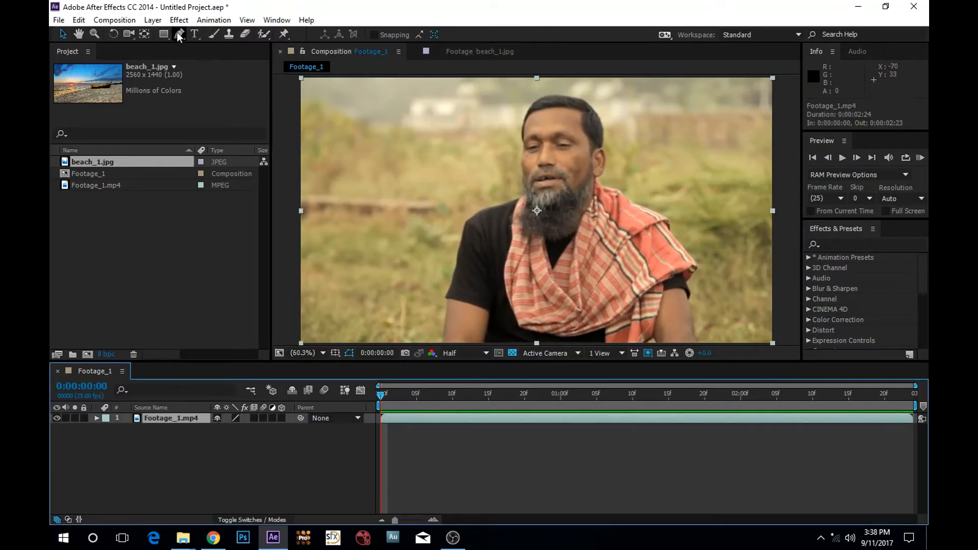
click(178, 34)
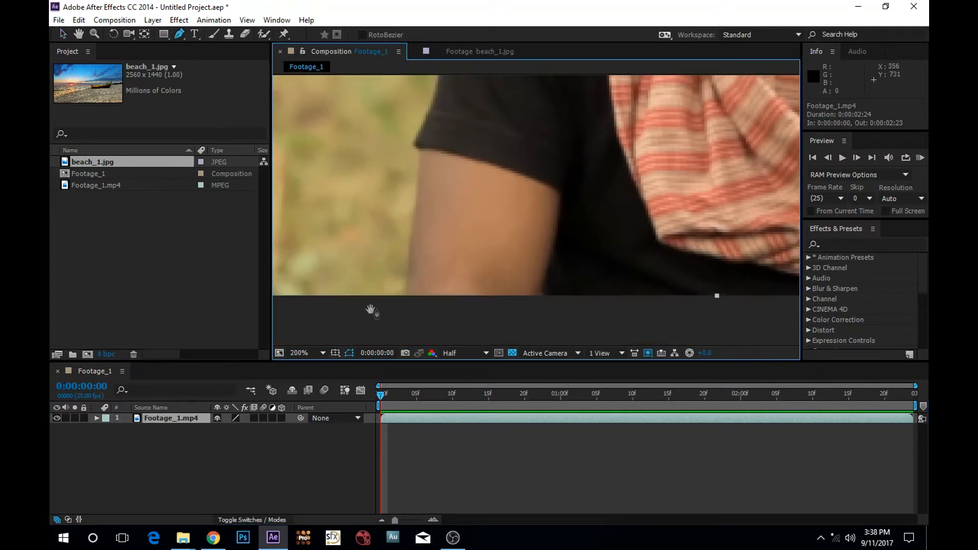
click(421, 157)
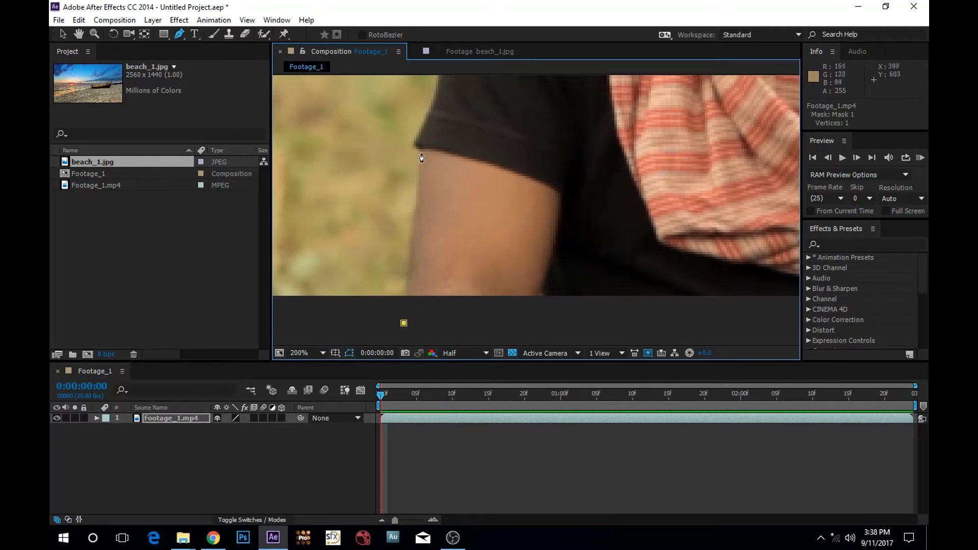
click(425, 141)
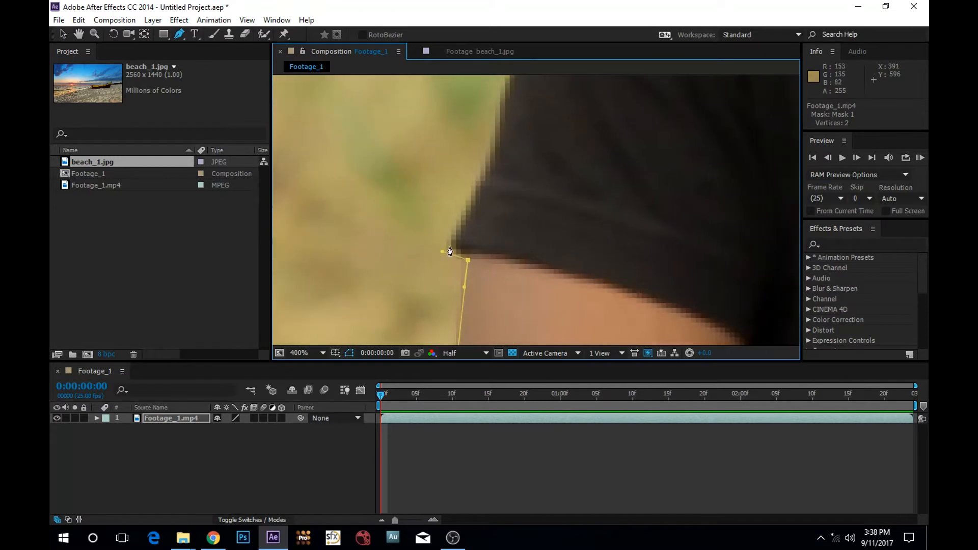
click(473, 200)
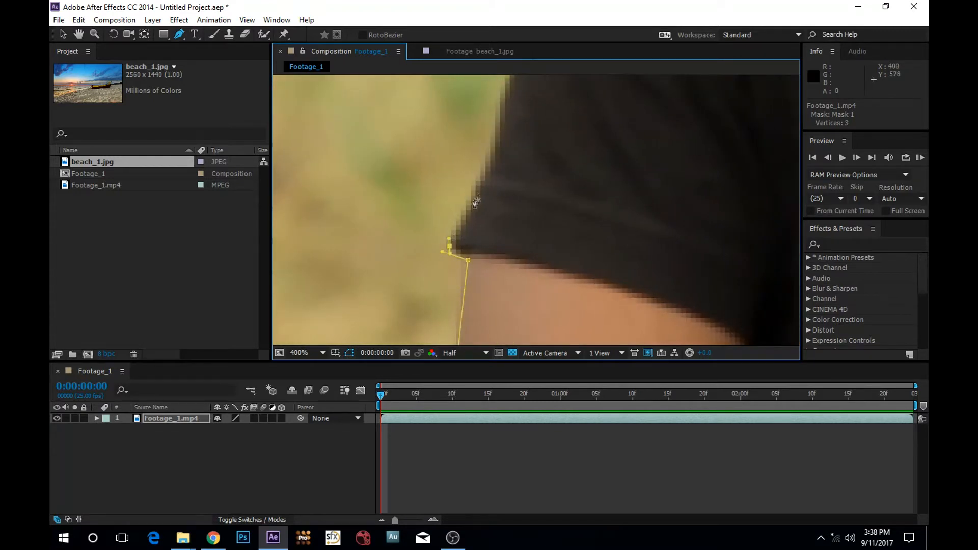
click(455, 199)
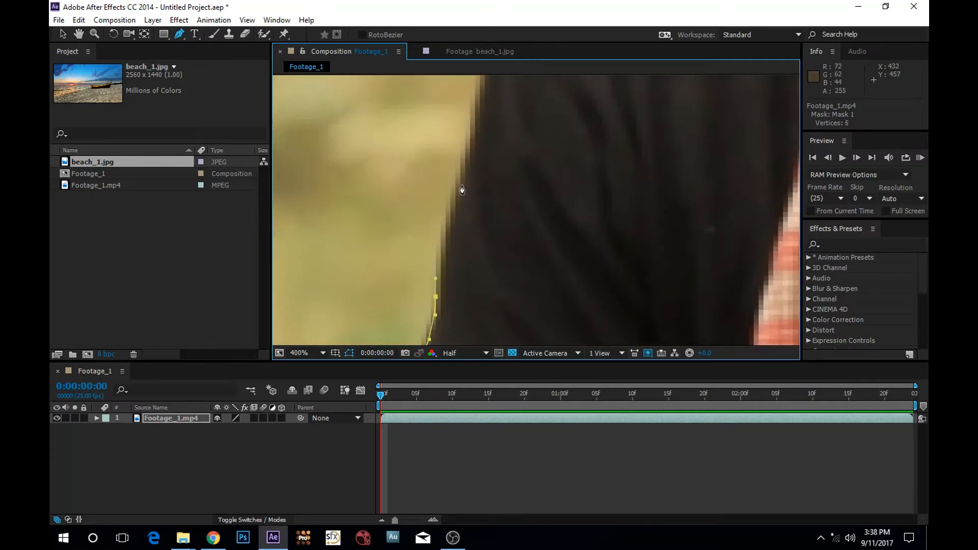
click(438, 225)
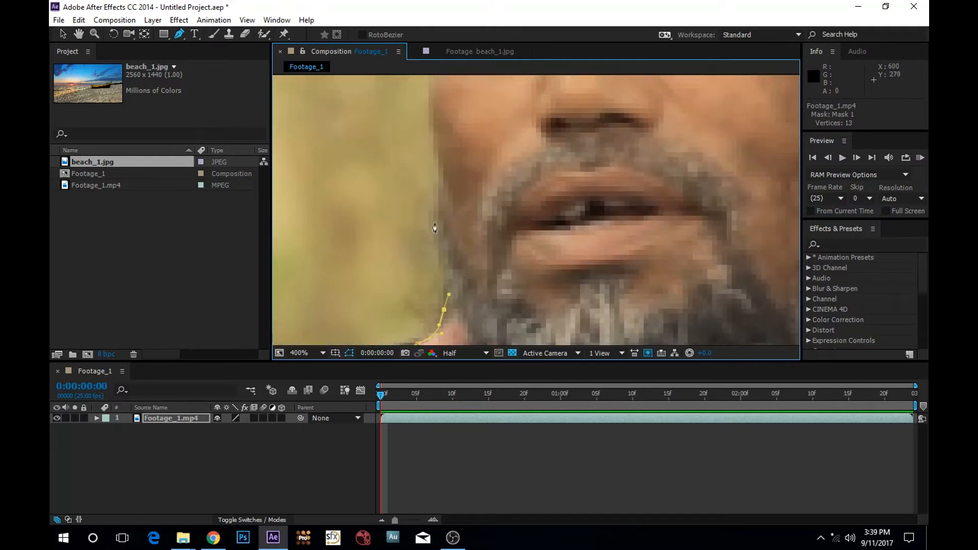
Add mask vertices beside the beard, up the cheek and temple, along the hairline and back of the head to the ear
click(438, 154)
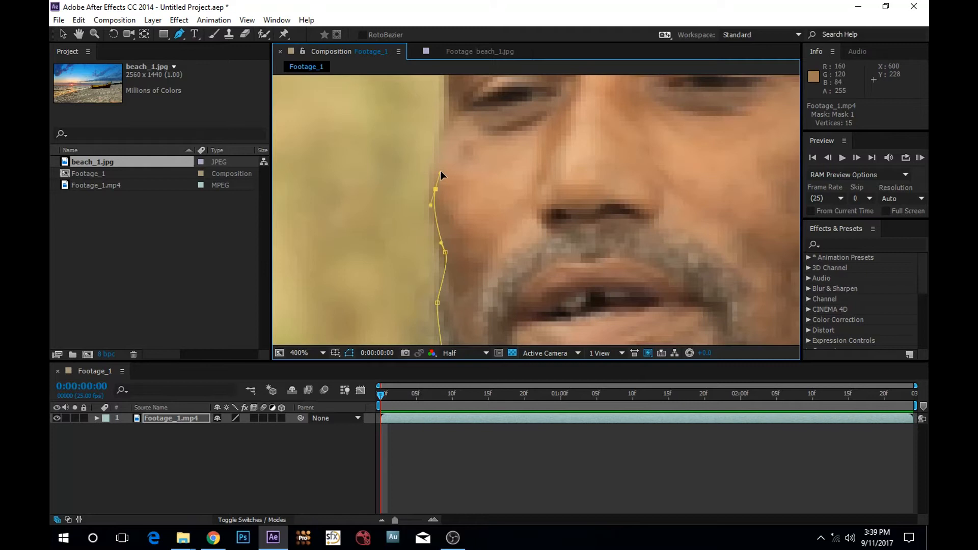
click(442, 192)
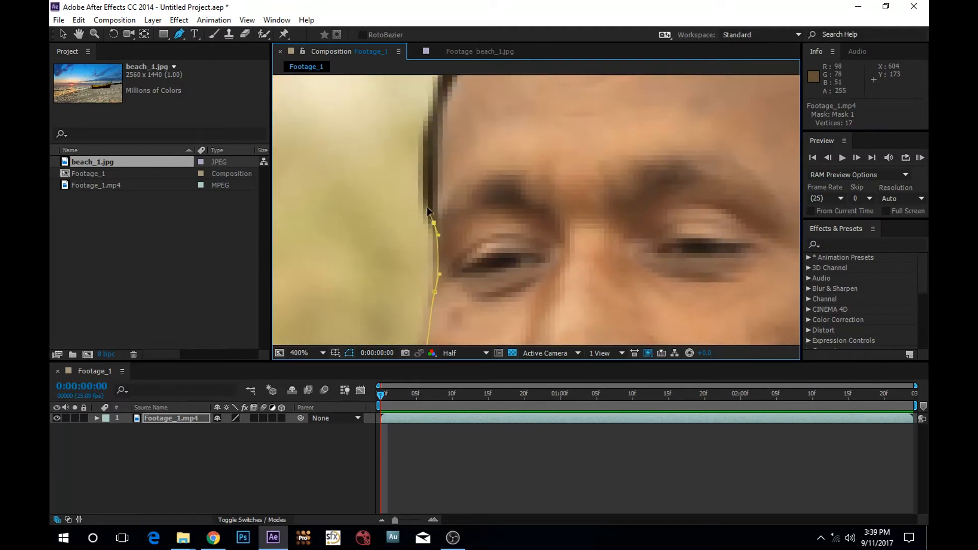
click(462, 128)
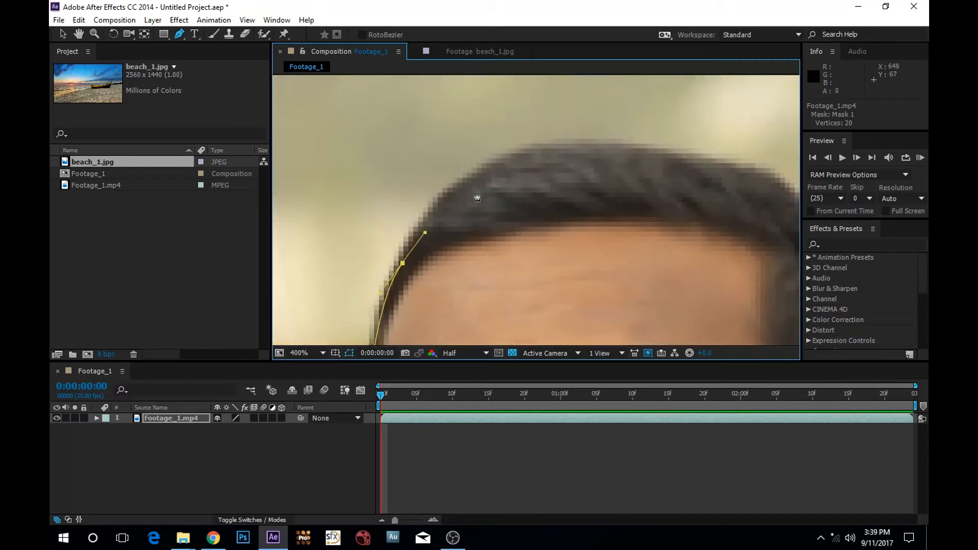
click(530, 159)
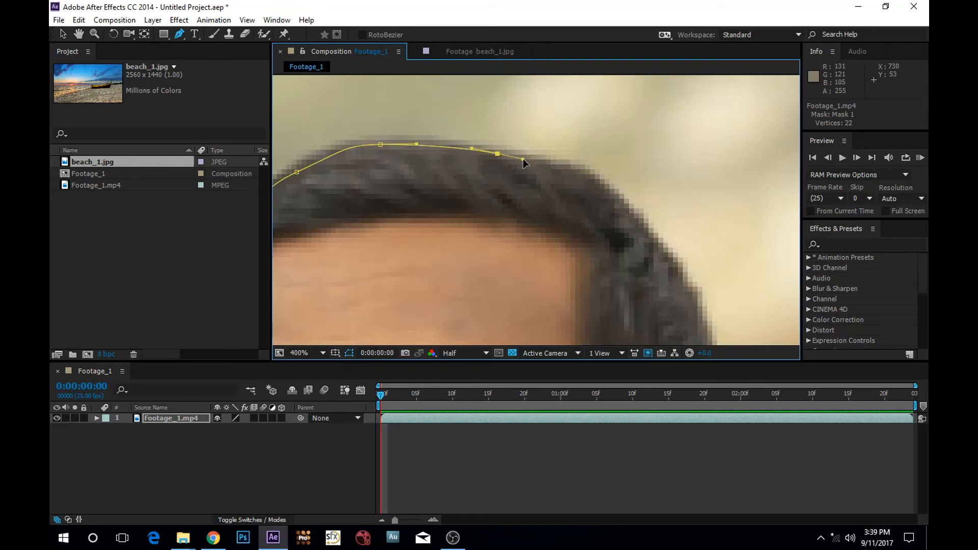
click(523, 162)
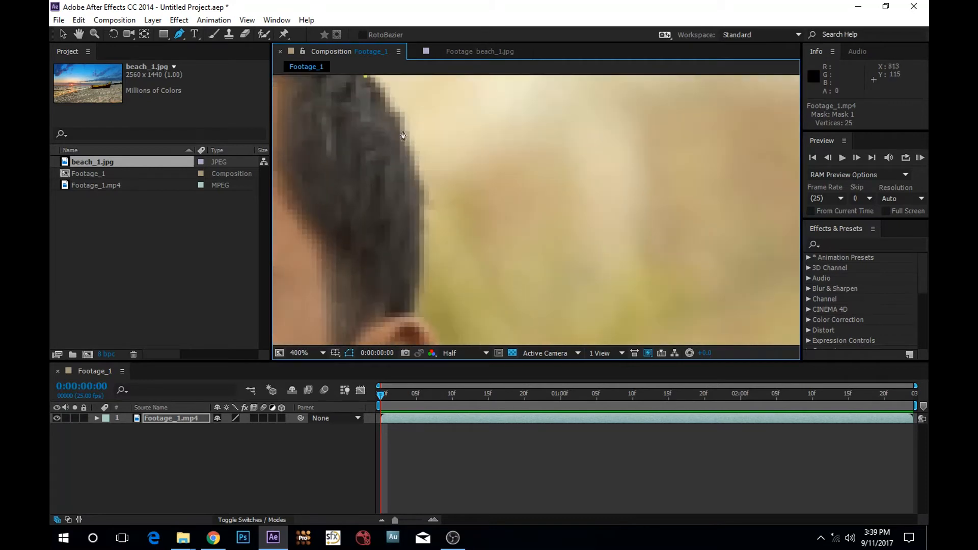
click(401, 148)
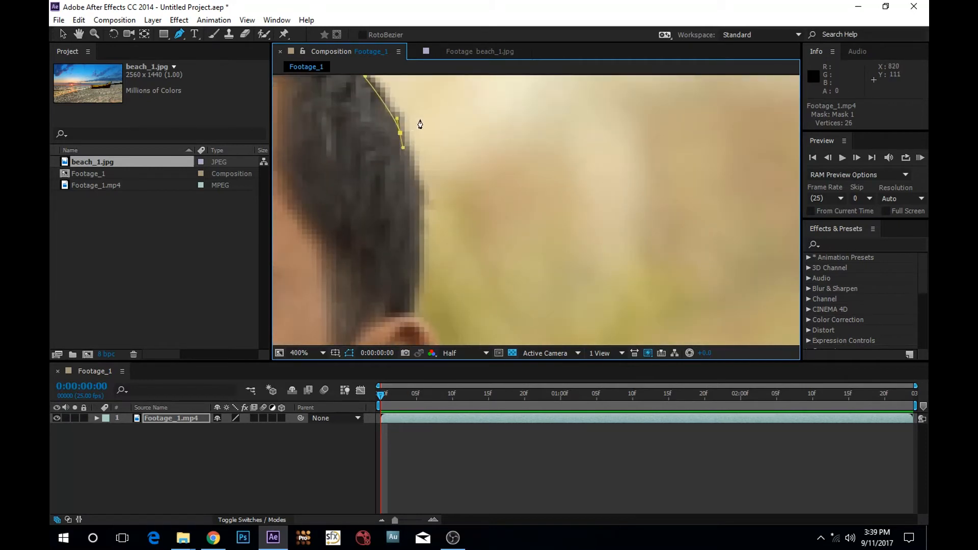
mouse_move(411, 187)
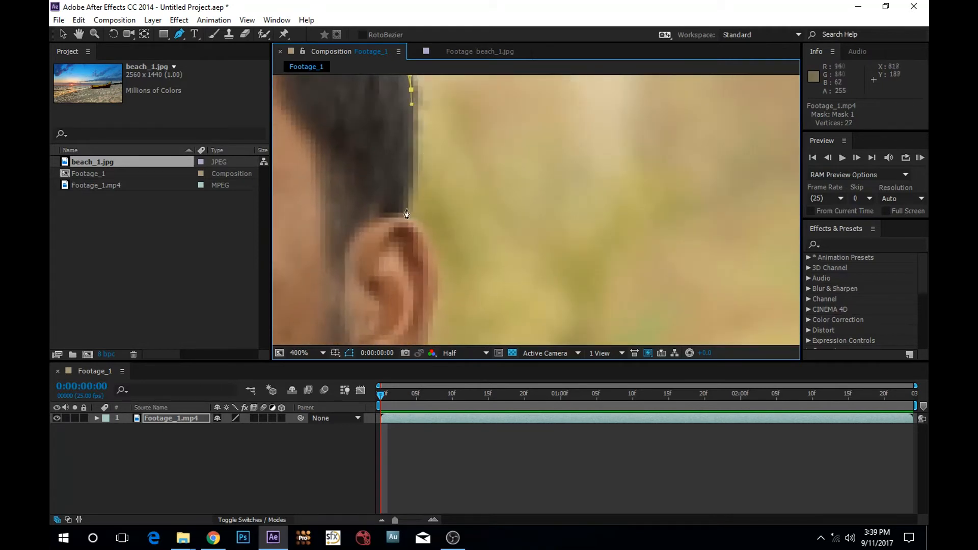
click(405, 214)
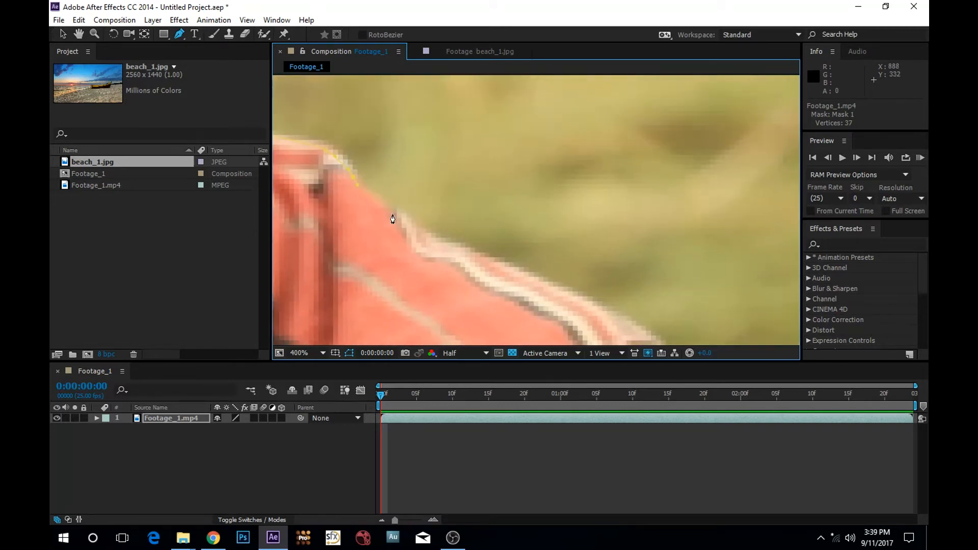
Add mask vertices down the scarf folds and right arm to the bottom of the frame, closing the outline
click(391, 173)
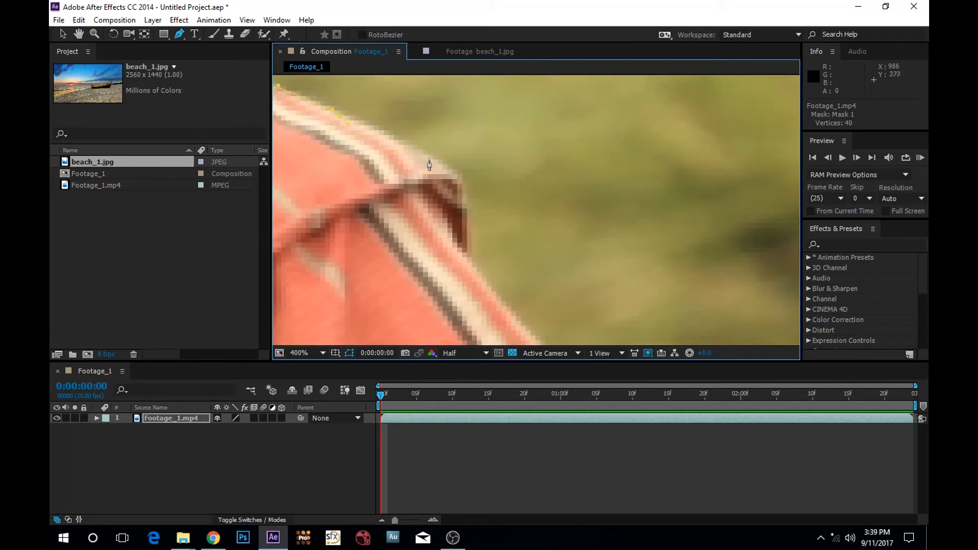
click(464, 256)
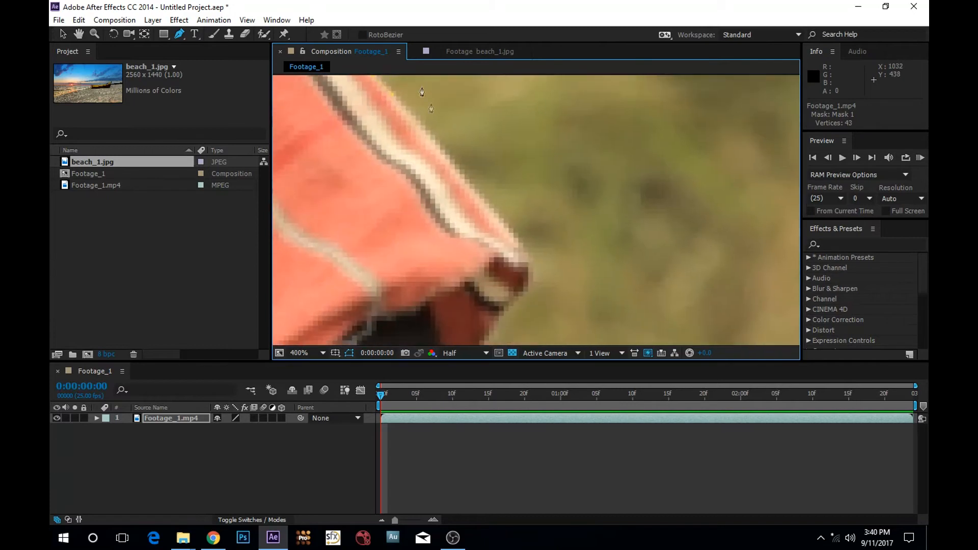
click(487, 180)
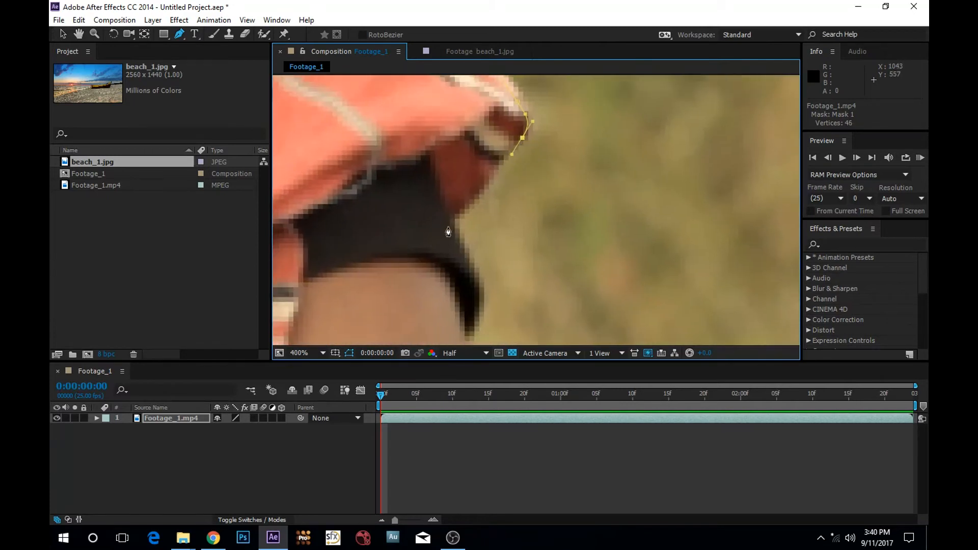
click(445, 225)
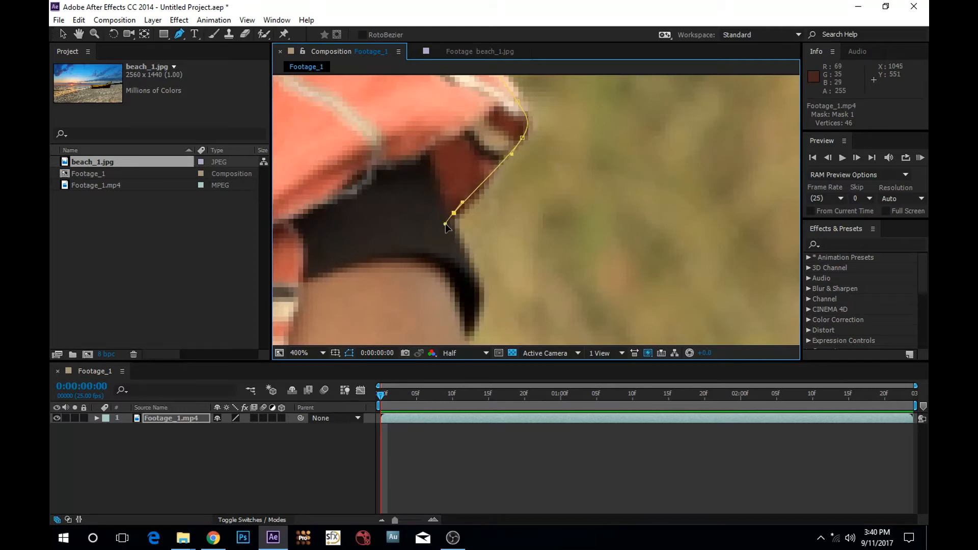
click(466, 264)
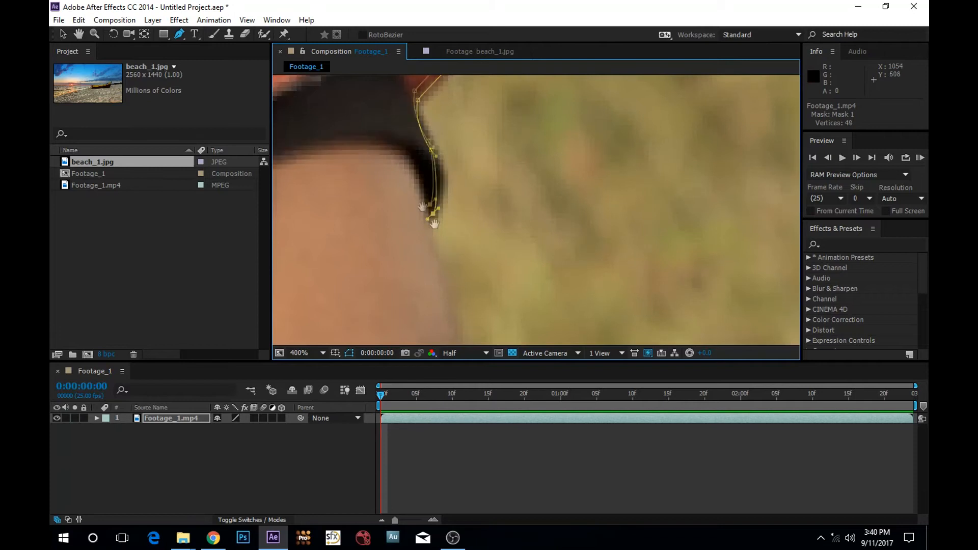
click(434, 223)
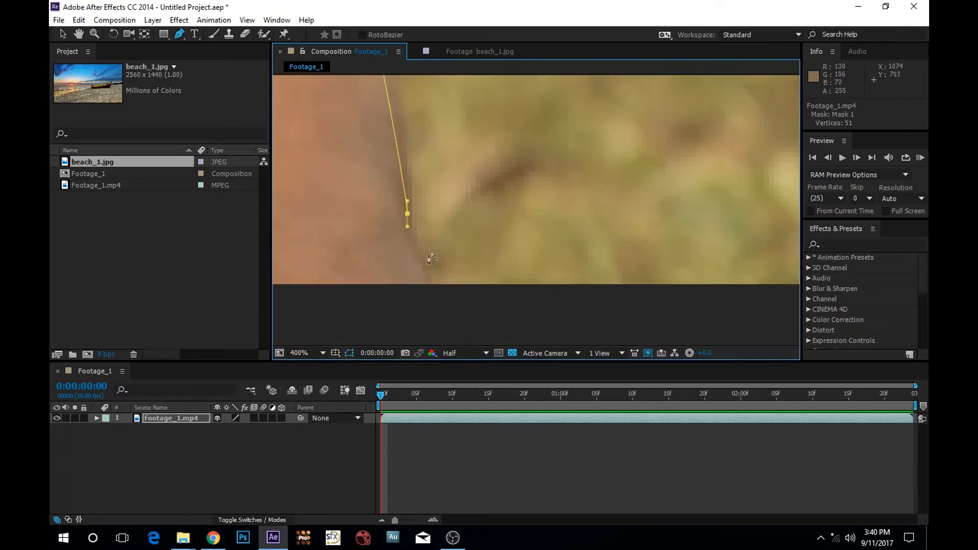
click(298, 353)
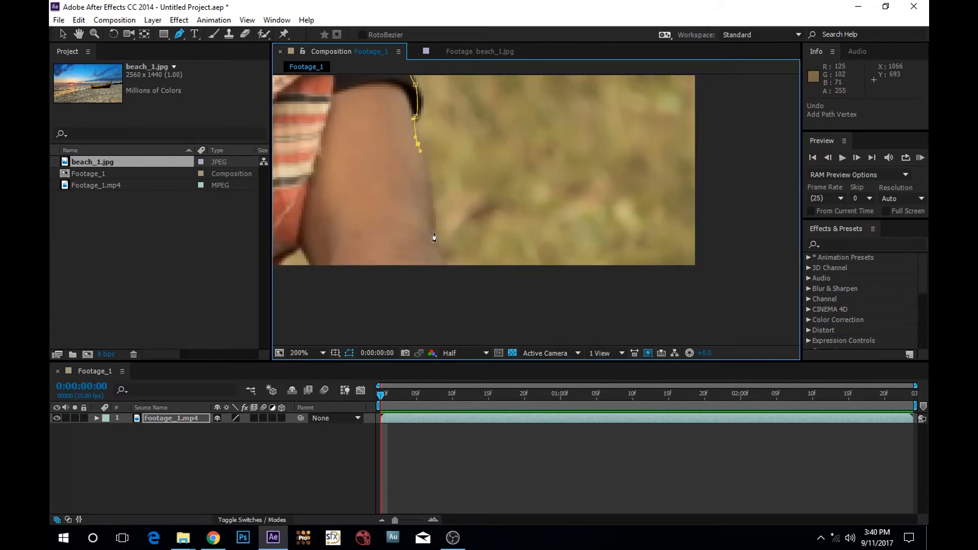
click(427, 265)
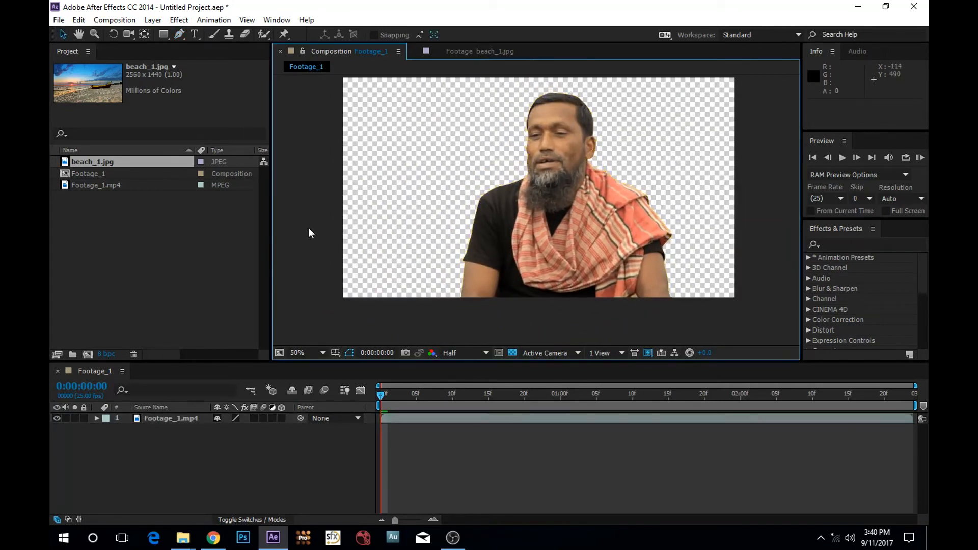
Review the closed mask zoomed out and select the original Footage_1.mp4 clip in the Project panel
click(97, 185)
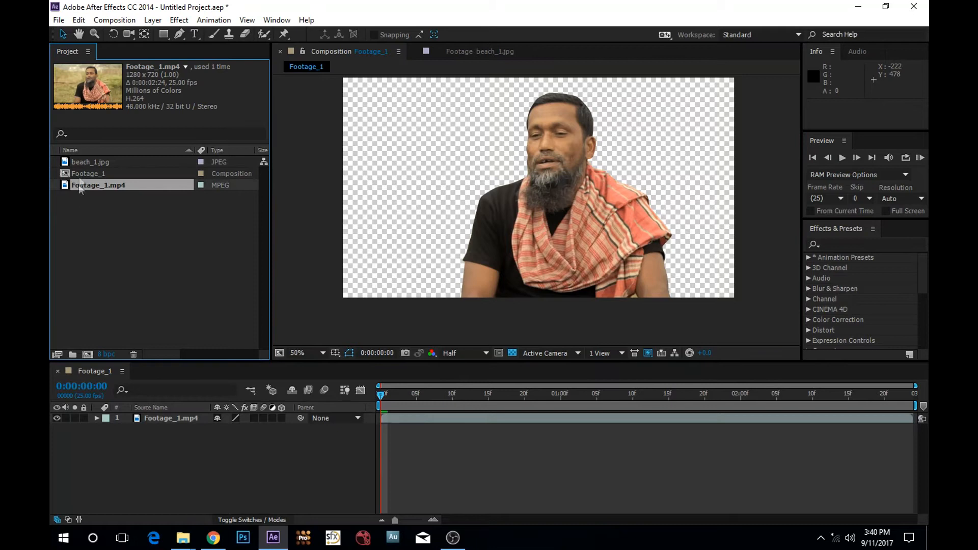
click(89, 161)
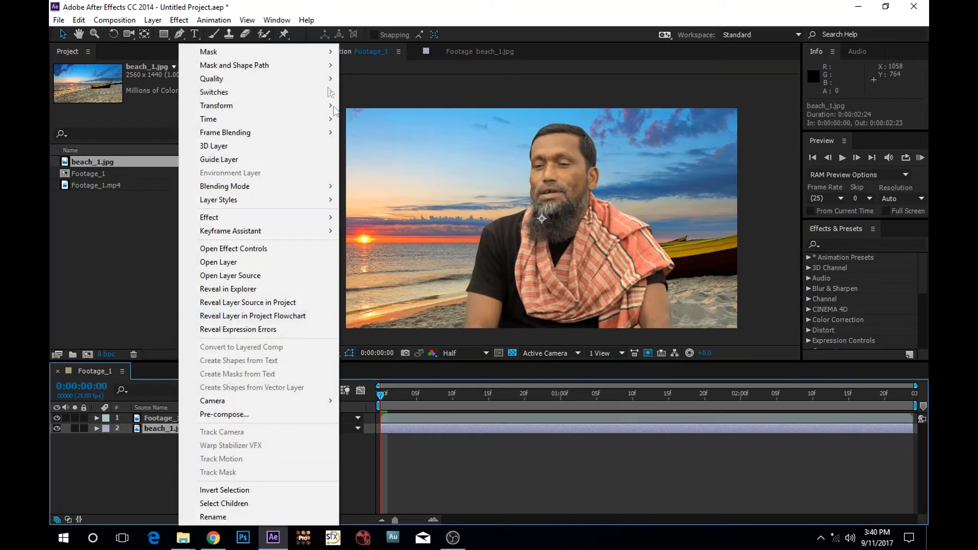
mouse_move(297, 217)
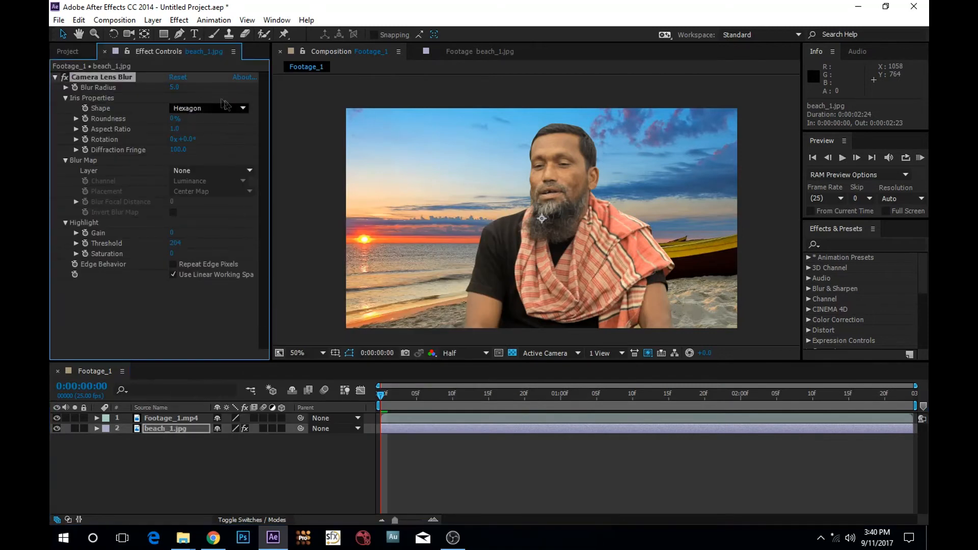
Set the Camera Lens Blur radius on beach_1.jpg to 15 and collapse the effect
double_click(175, 87)
text(15)
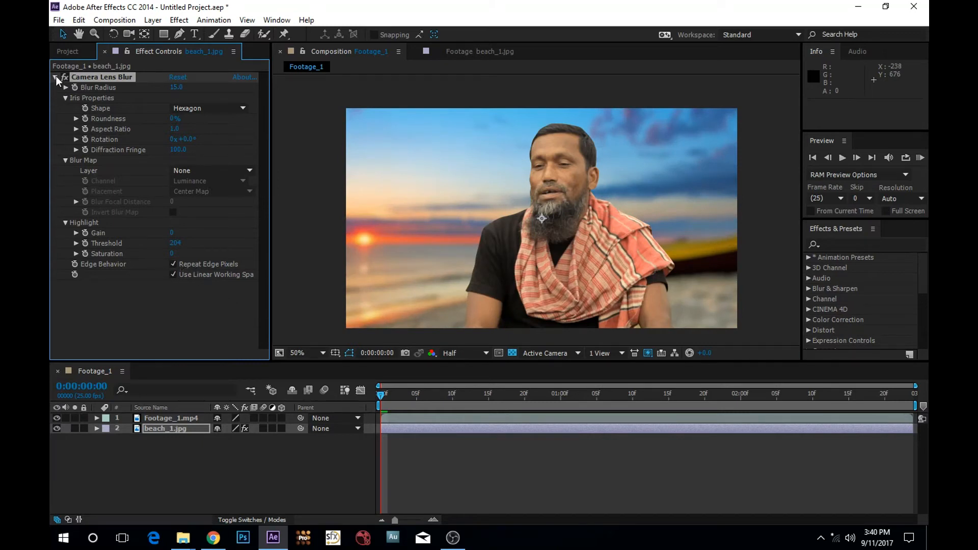
click(56, 77)
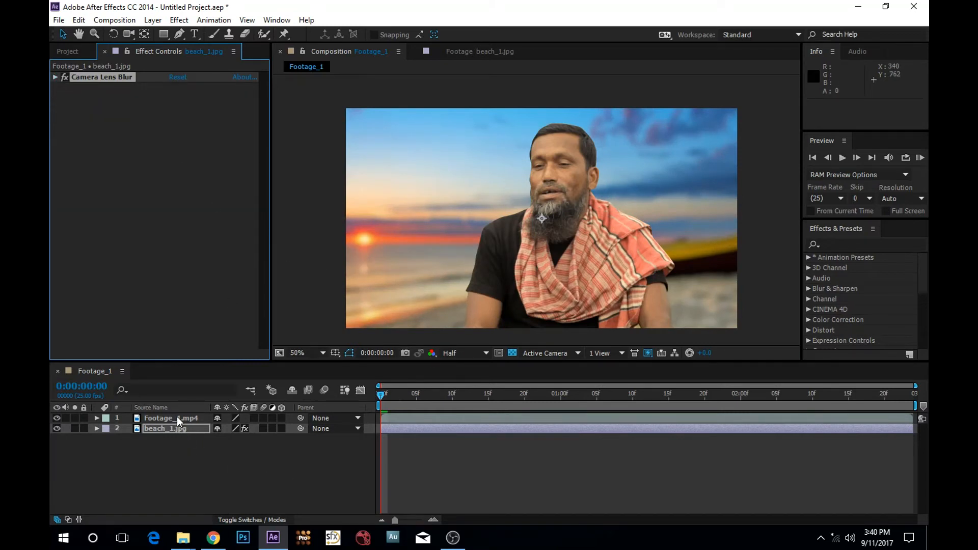
Expand Mask 1 on Footage_1.mp4, set its first Mask Path keyframe at 0:00:00:00 and move the playhead forward
click(170, 417)
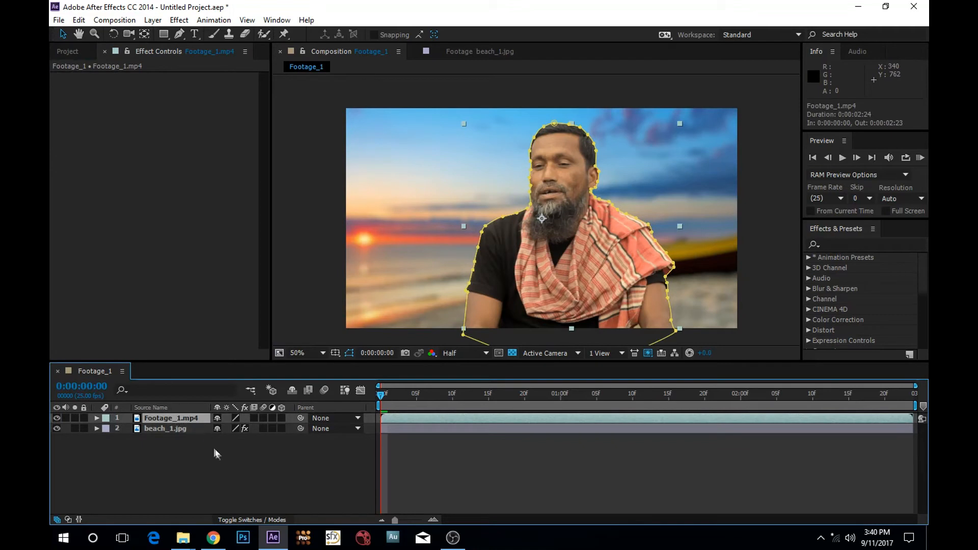
click(96, 417)
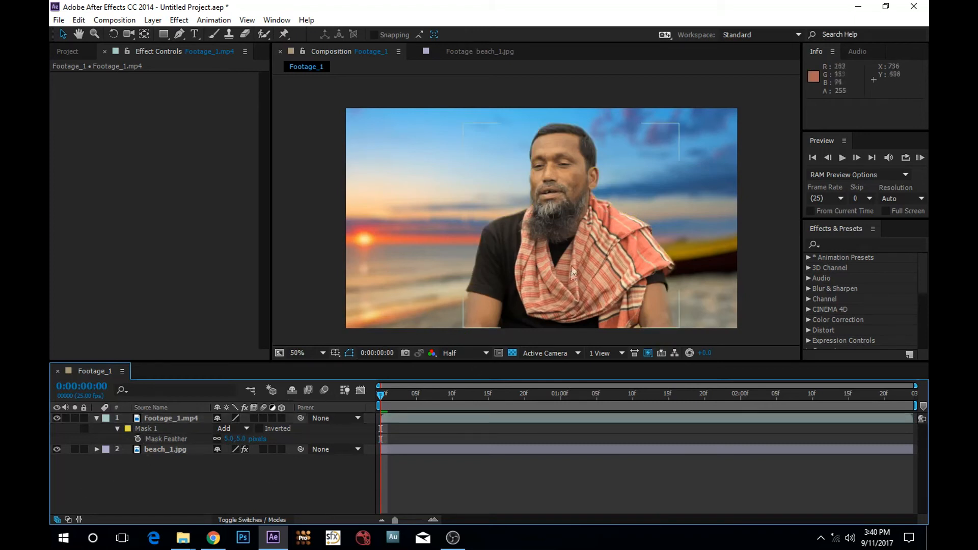
mouse_move(574, 165)
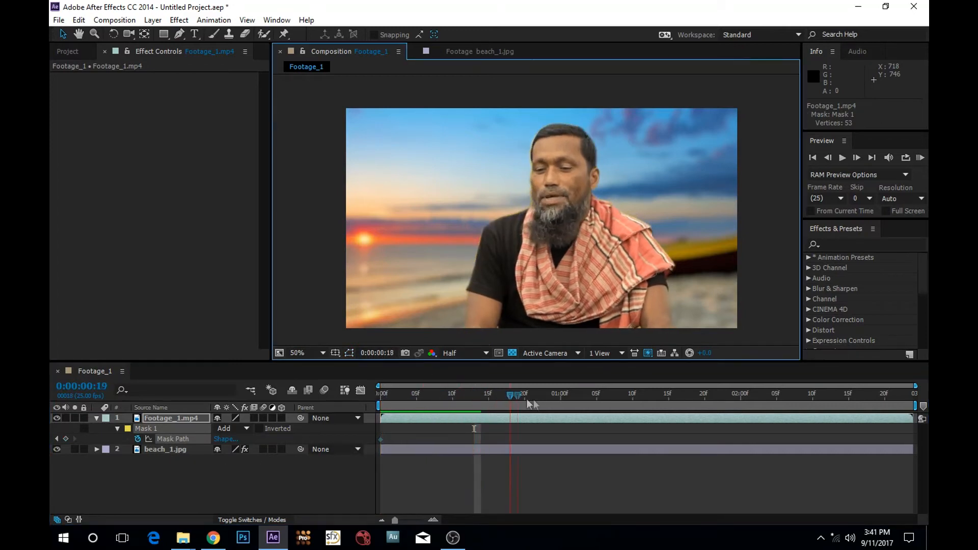
click(662, 394)
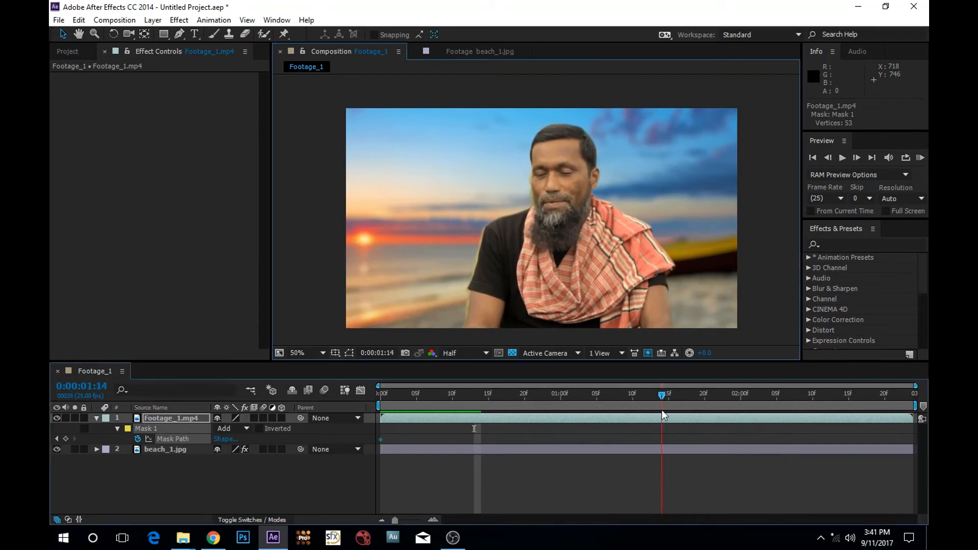
click(297, 353)
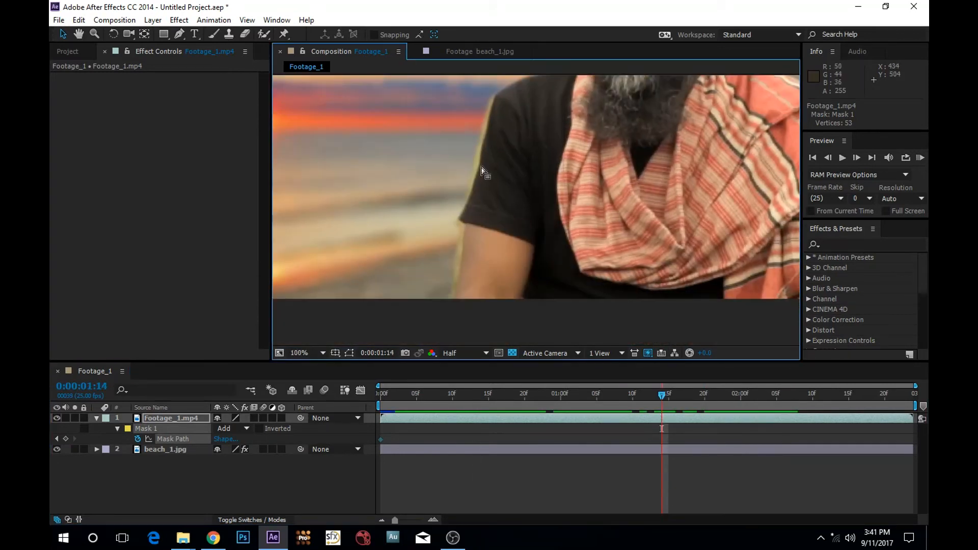
mouse_move(598, 403)
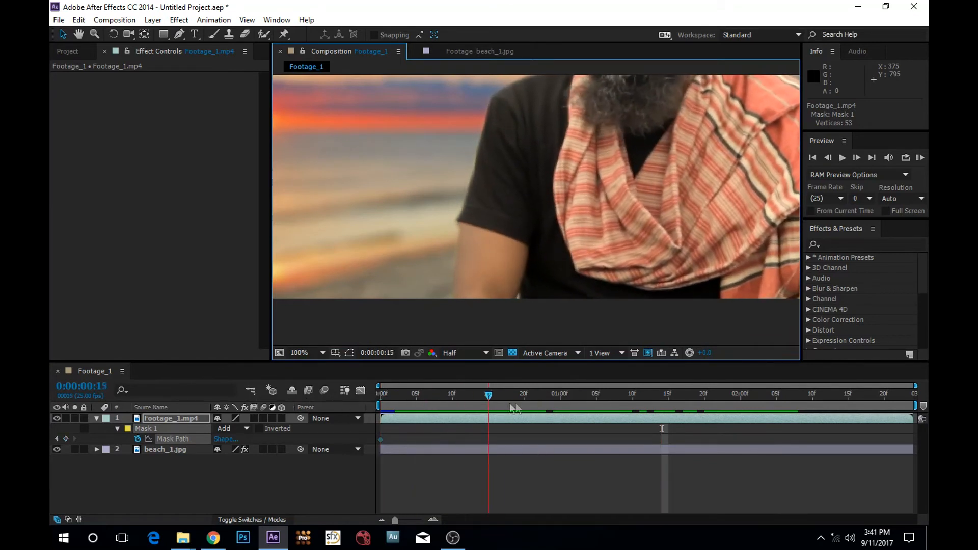
Set Mask 1 mode to None and reshape the mask along the arm at frame 9 for a second Mask Path keyframe
click(234, 428)
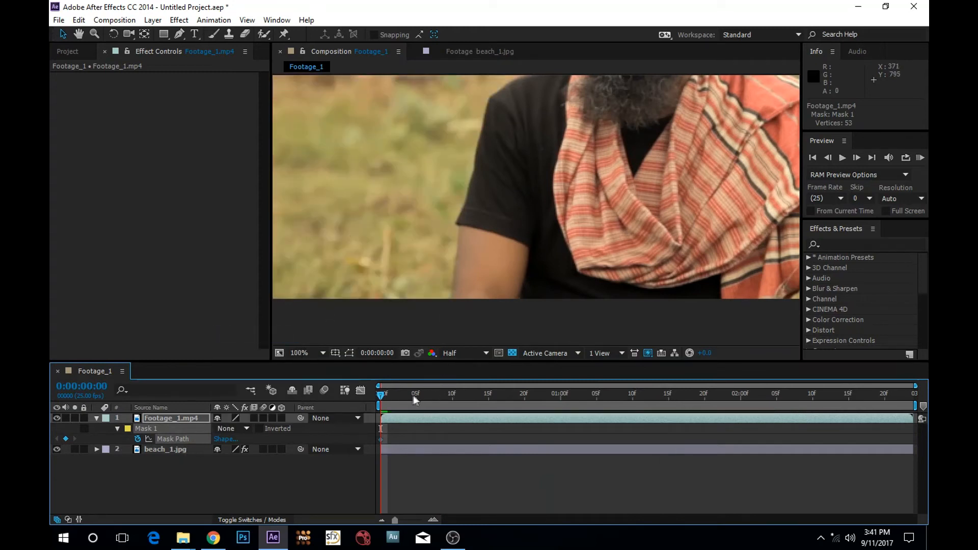
click(299, 352)
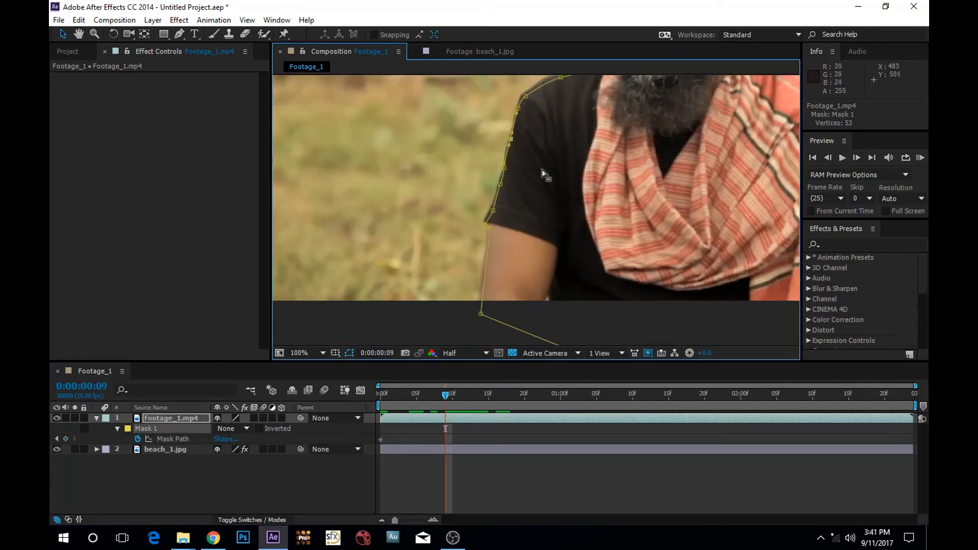
click(306, 352)
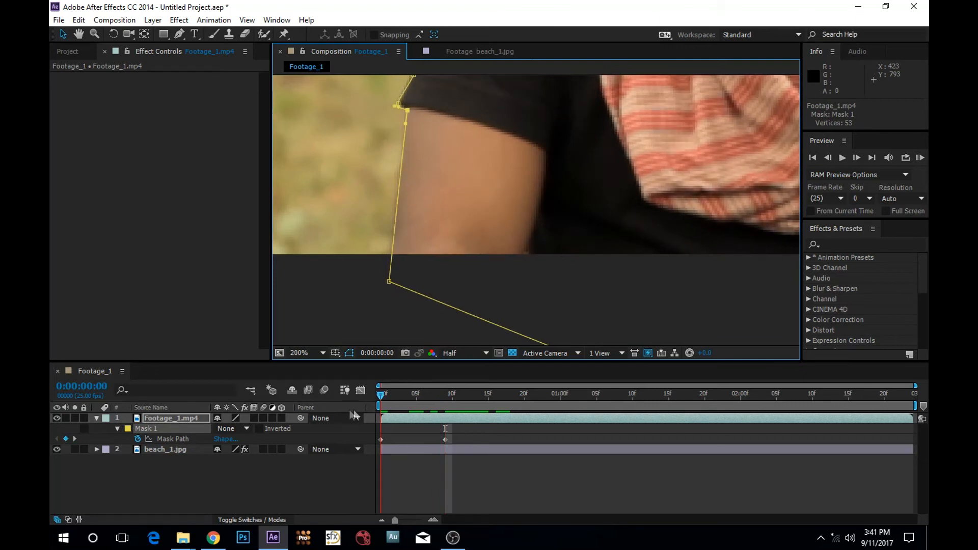
click(299, 353)
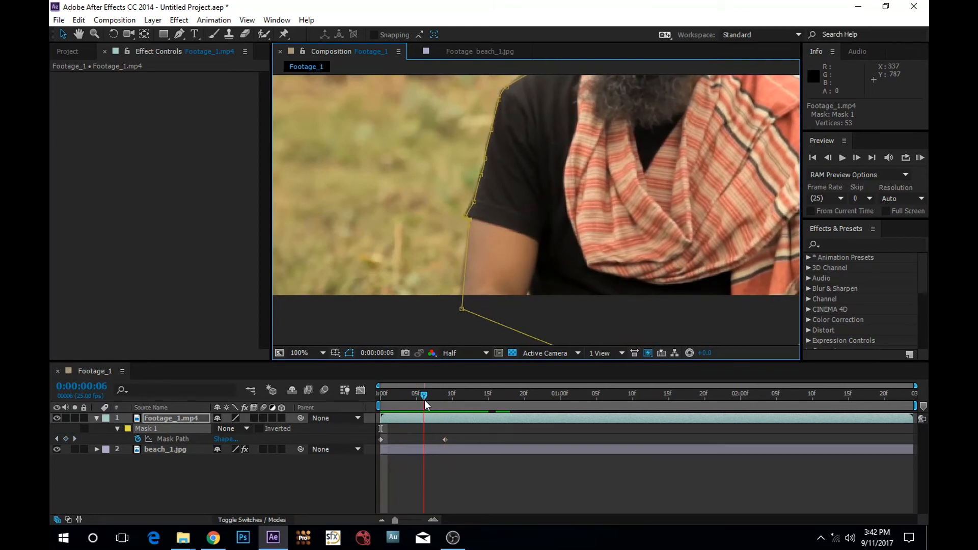
Adjust the mask vertices along the arm at frame 6, adding a third Mask Path keyframe
click(299, 352)
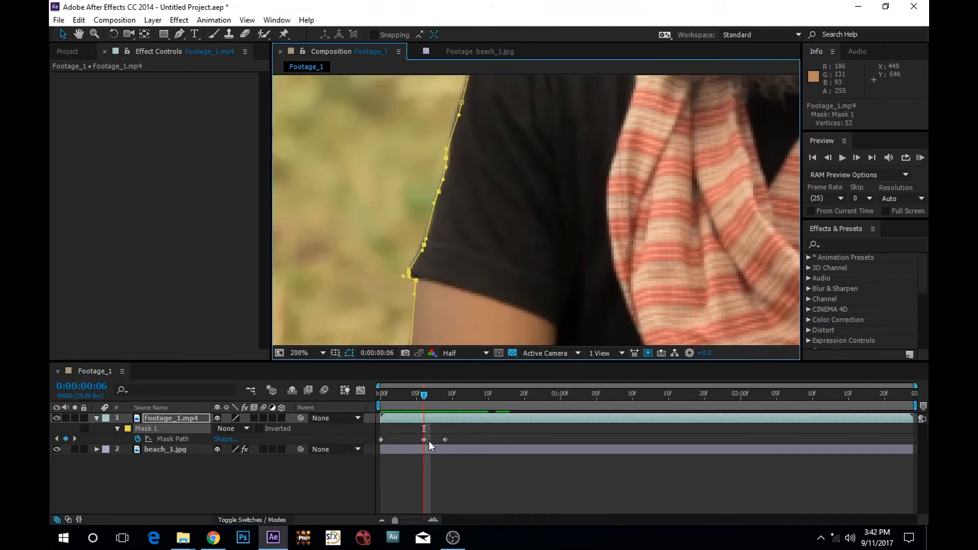
mouse_move(483, 194)
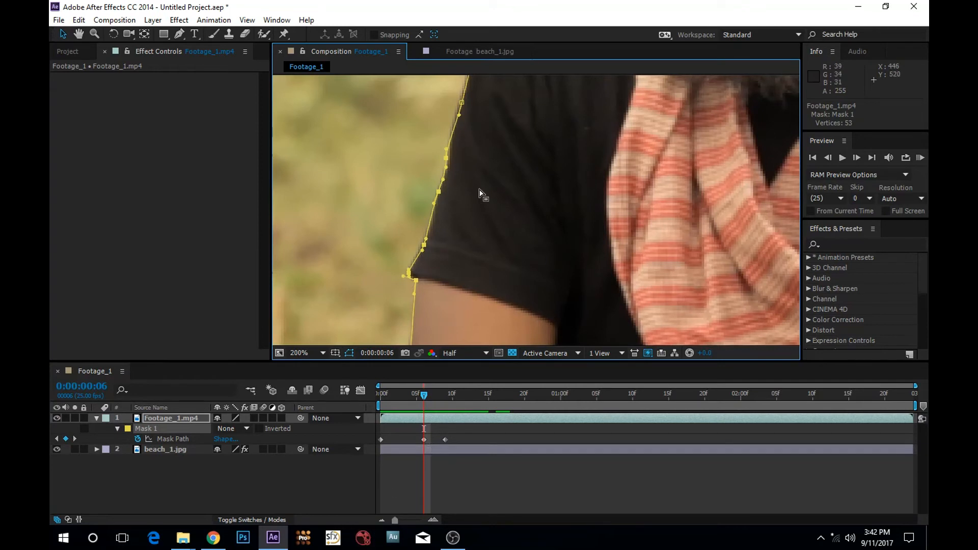
click(299, 352)
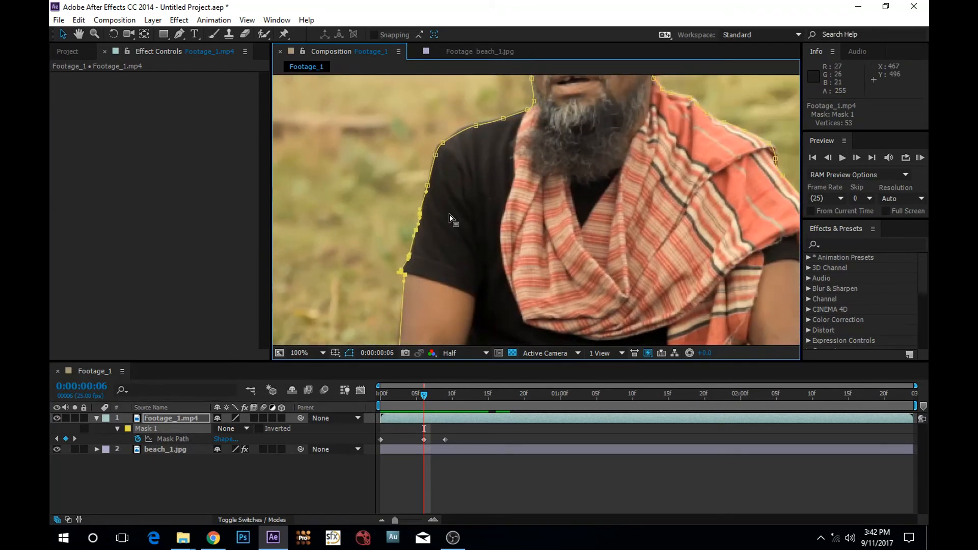
click(299, 352)
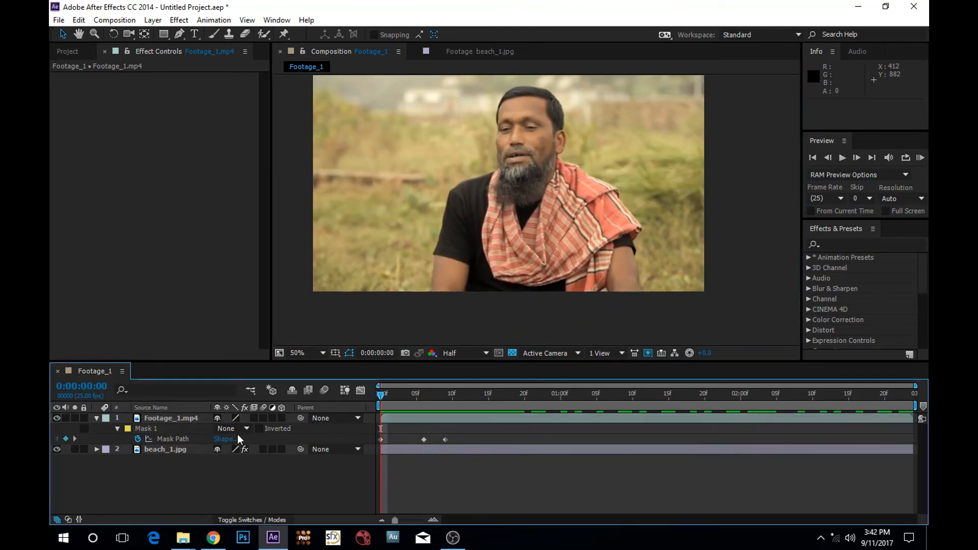
Set Mask 1 back to Add mode and run a RAM preview of the man over the blurred sunset
click(225, 429)
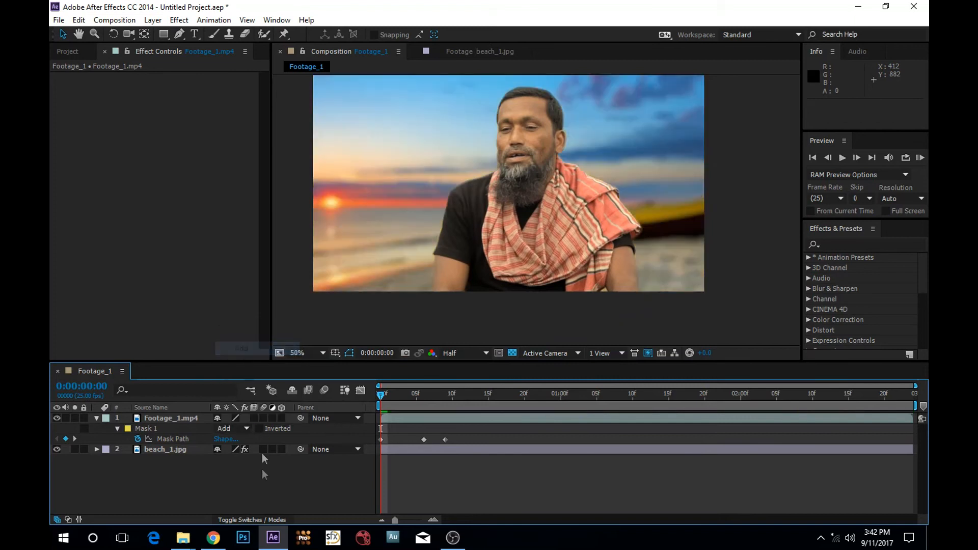
right_click(165, 449)
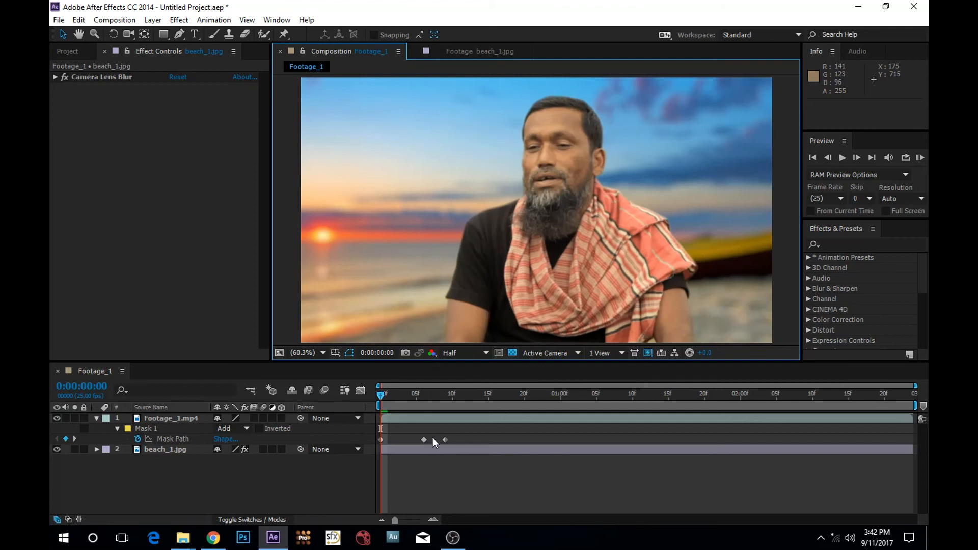
mouse_move(443, 446)
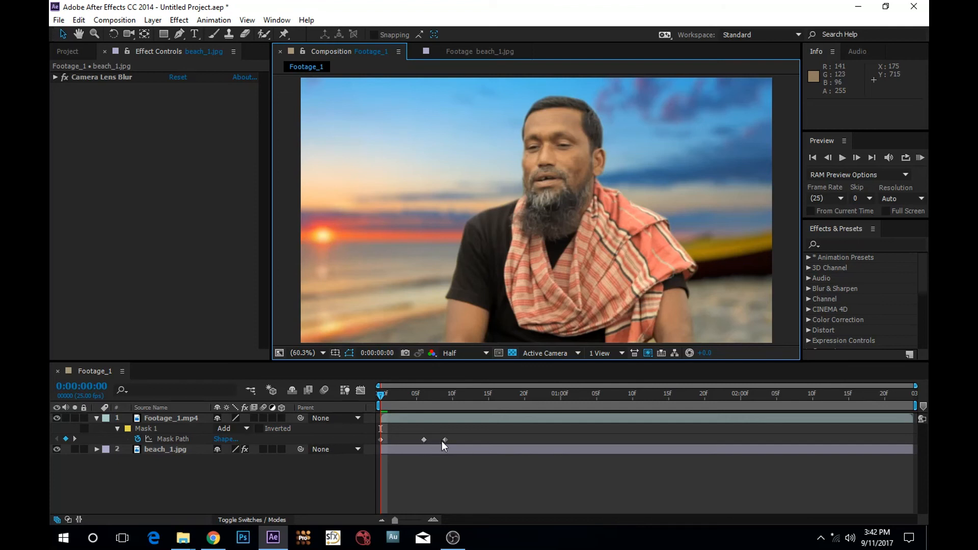
mouse_move(334, 322)
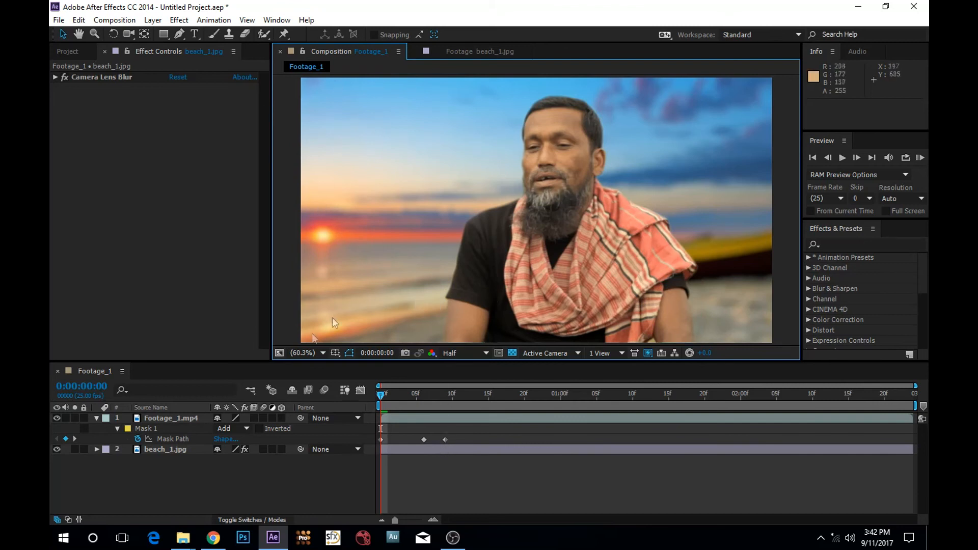
mouse_move(296, 370)
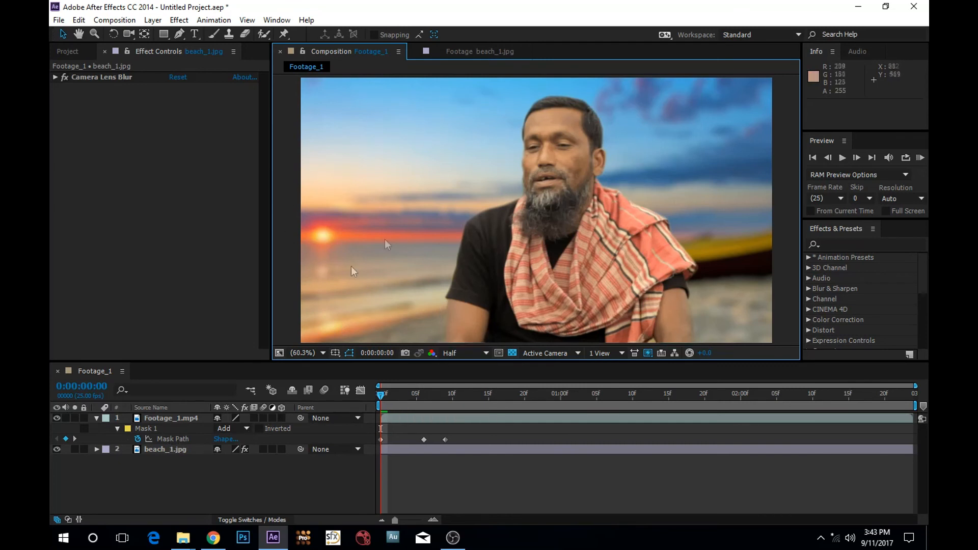
mouse_move(404, 210)
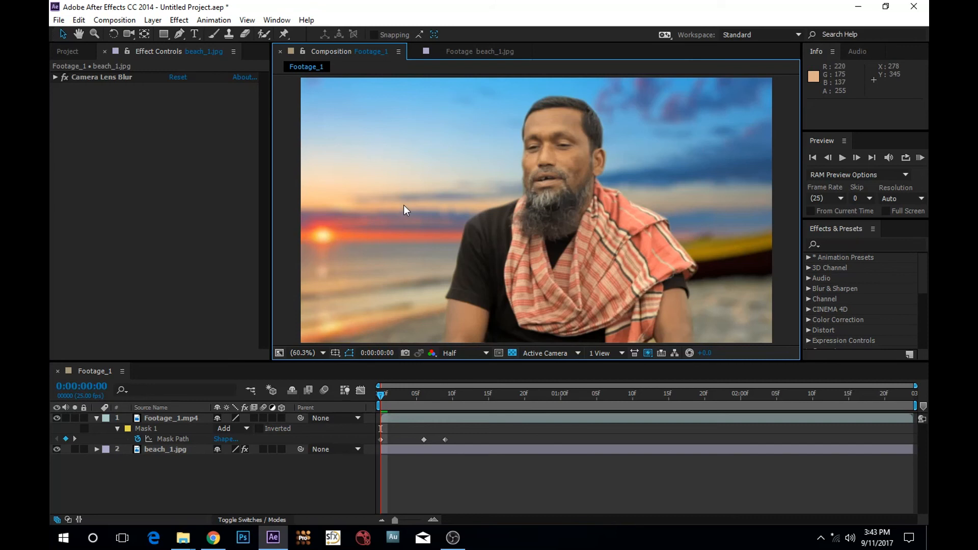
mouse_move(400, 280)
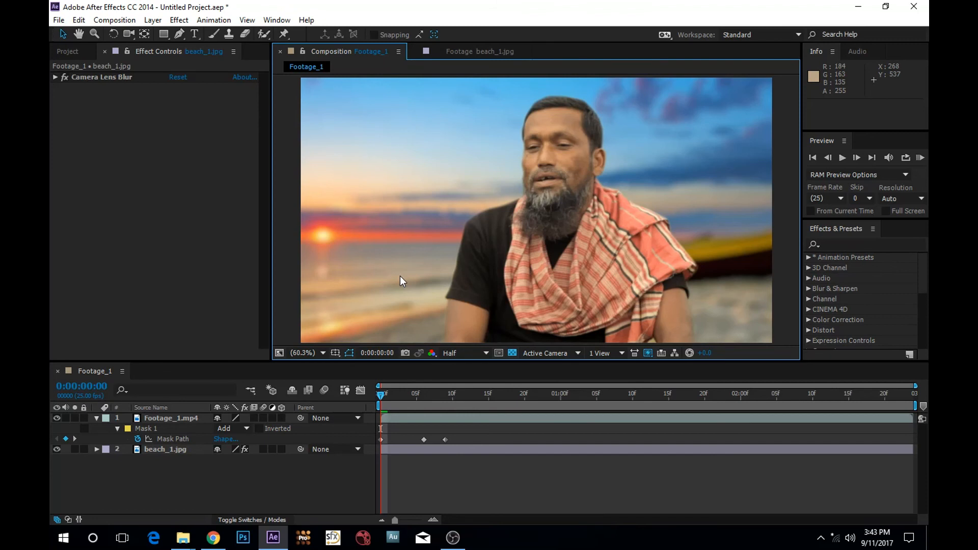
mouse_move(379, 165)
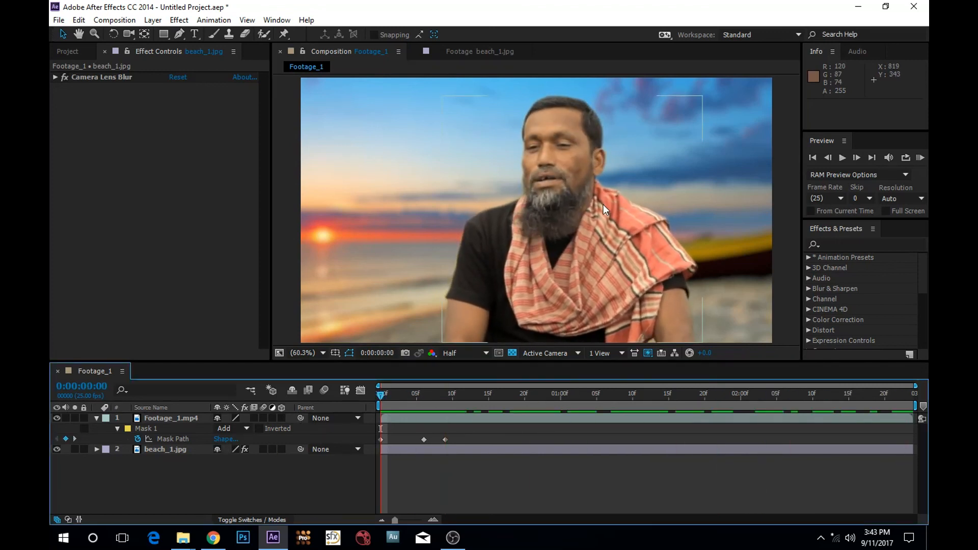
mouse_move(489, 209)
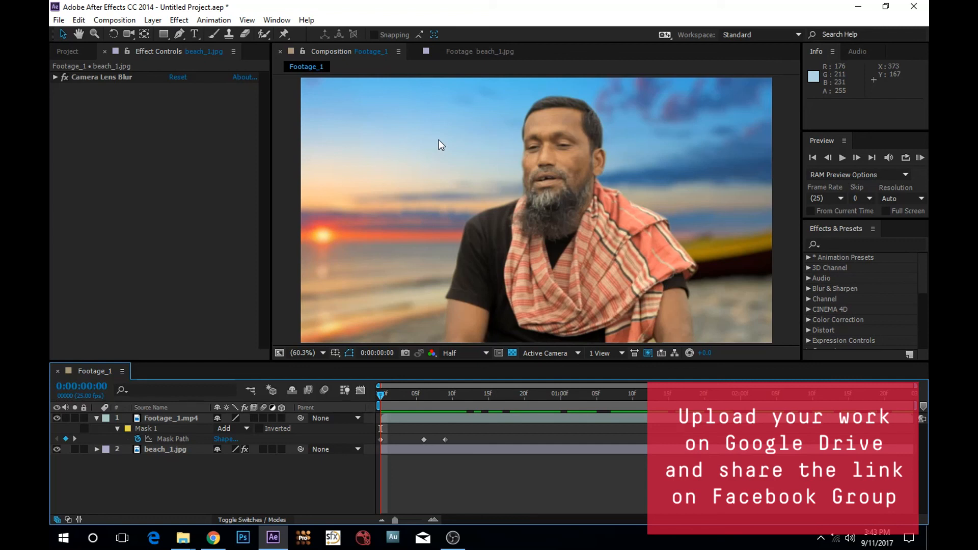
mouse_move(365, 206)
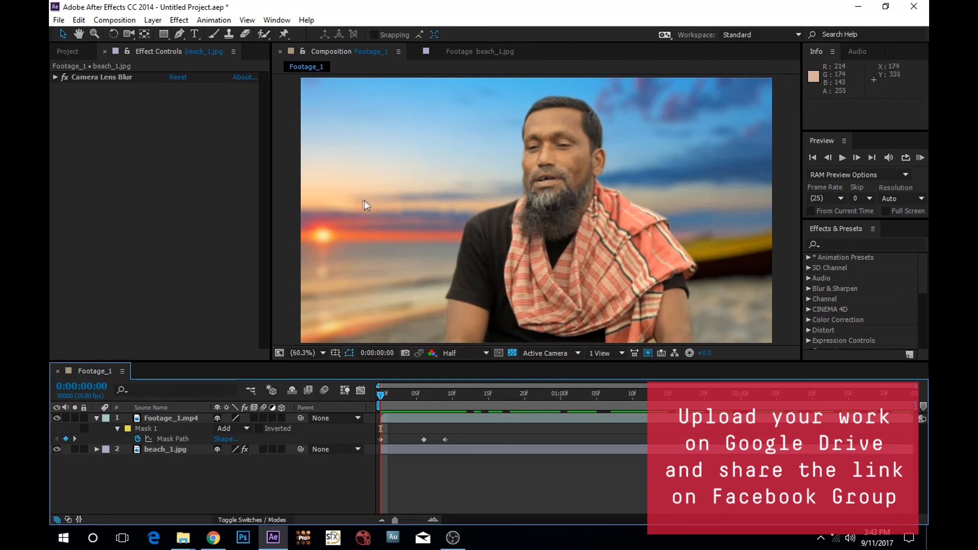
mouse_move(389, 238)
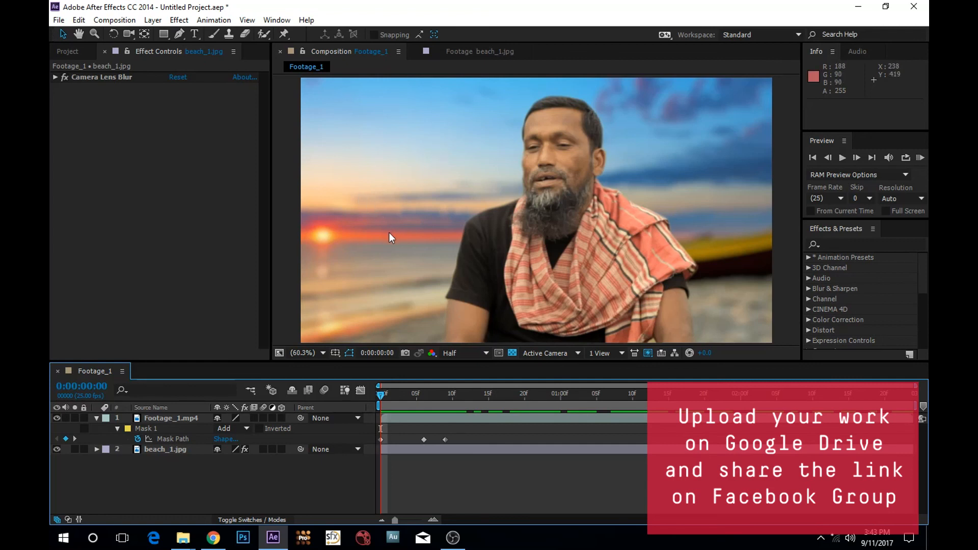
mouse_move(383, 236)
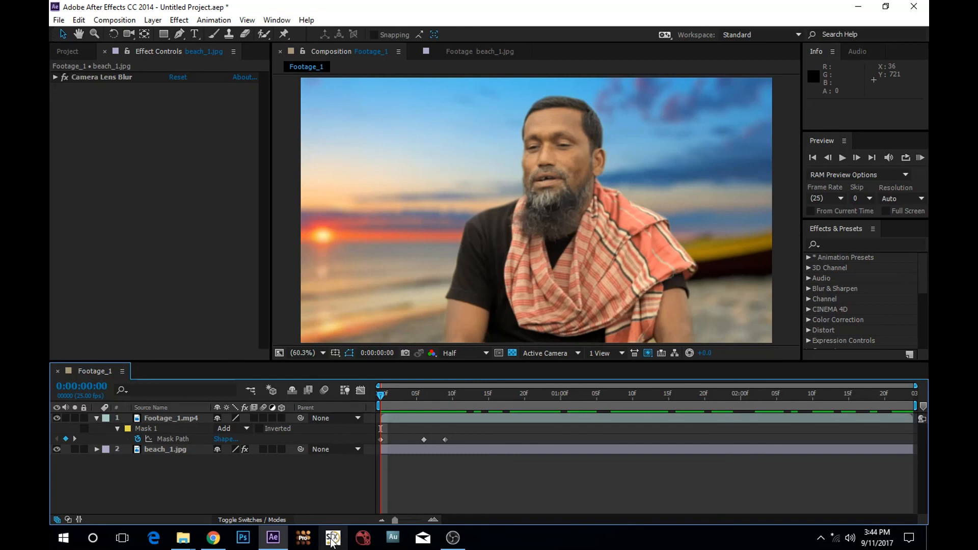
mouse_move(304, 537)
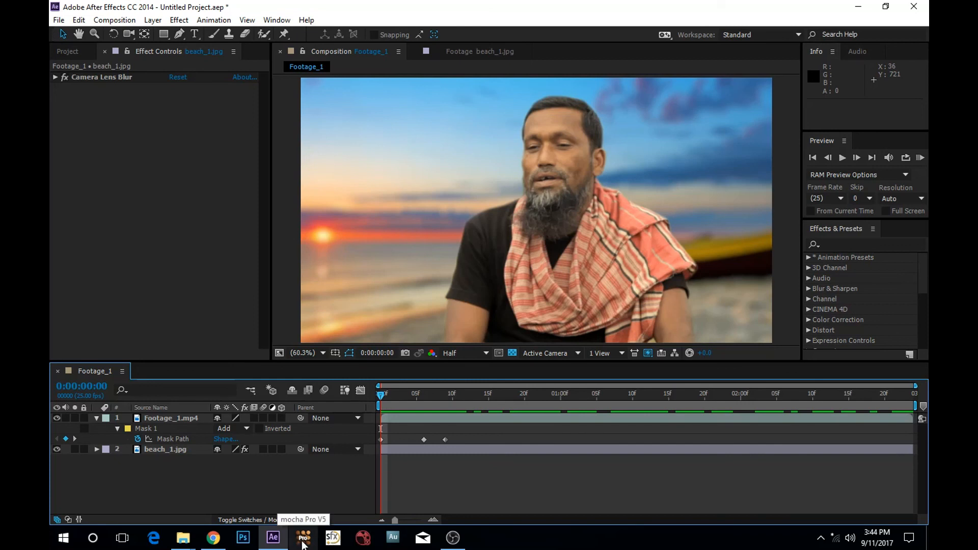